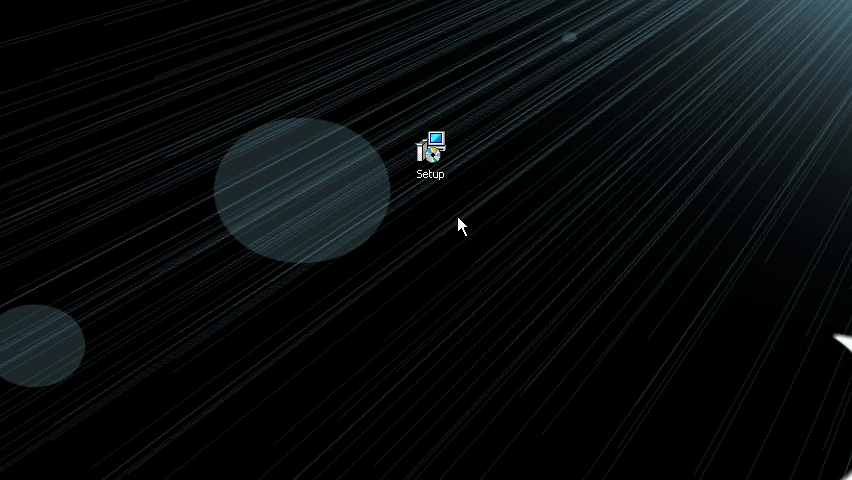
mouse_move(432, 152)
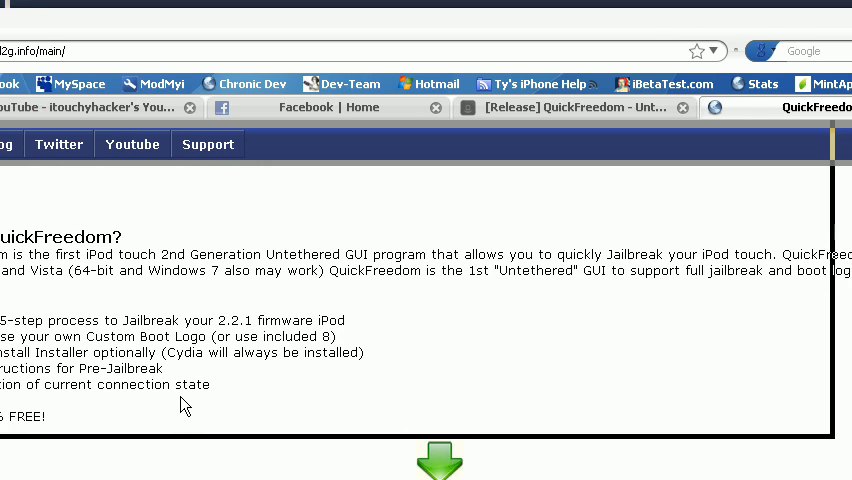
Step: Review the QuickFreedom download page's features list, then close Firefox to reveal the desktop
scroll("up", 3)
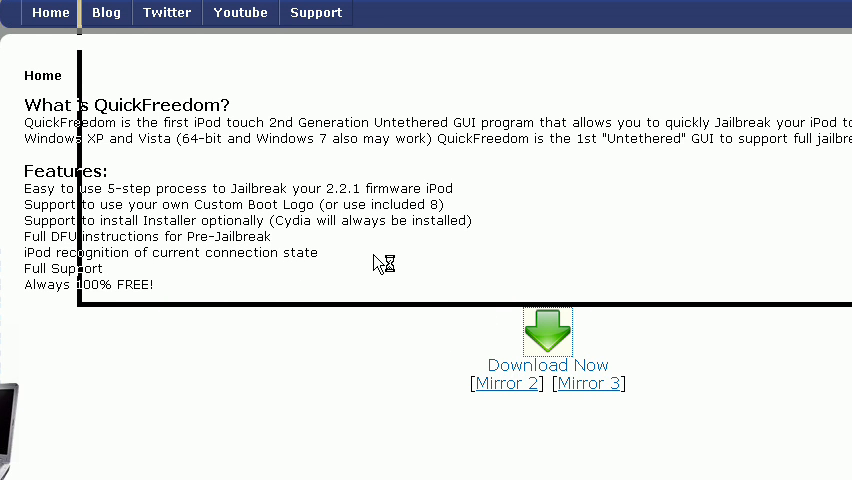
mouse_move(320, 232)
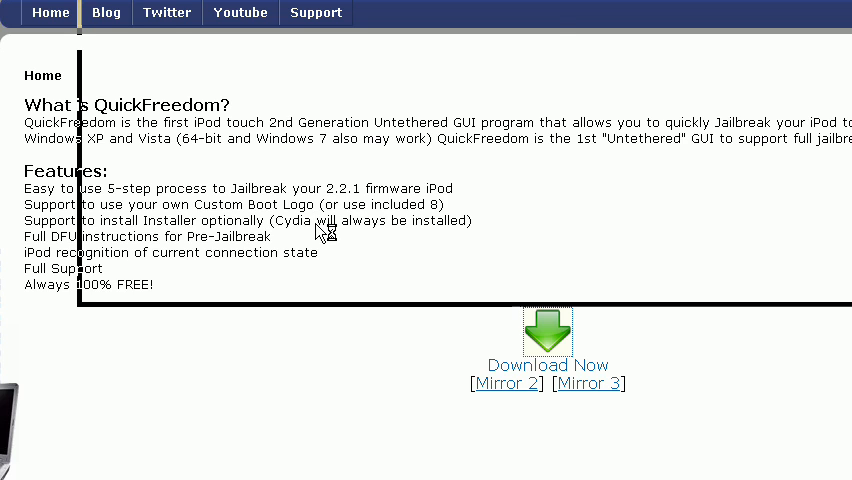
left_click(547, 330)
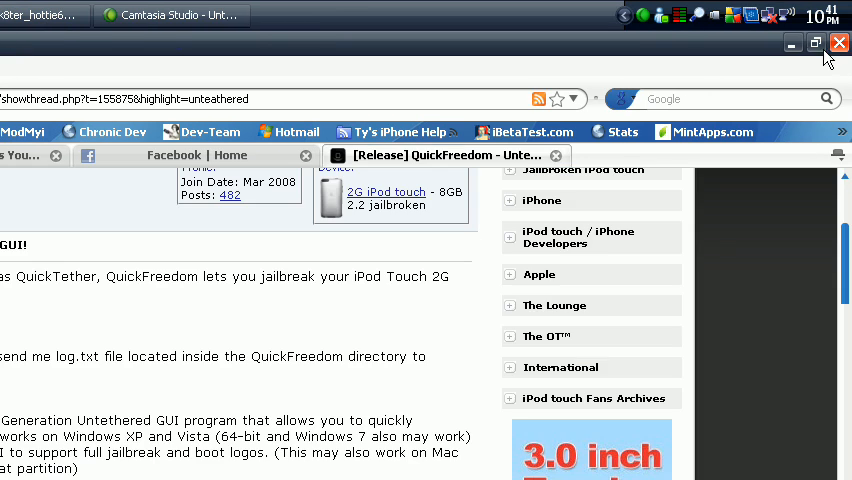
left_click(837, 43)
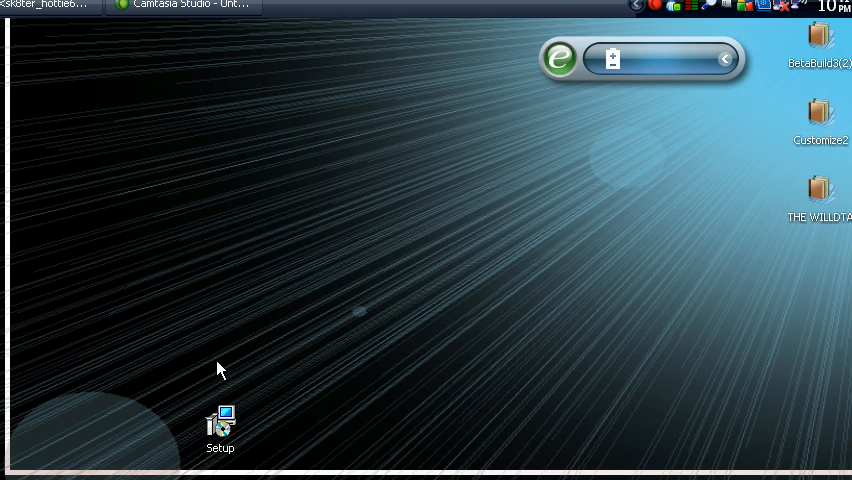
Step: Install QuickFreedom 1.1.0 to the default folder with a desktop icon, launching it on finish
double_click(219, 424)
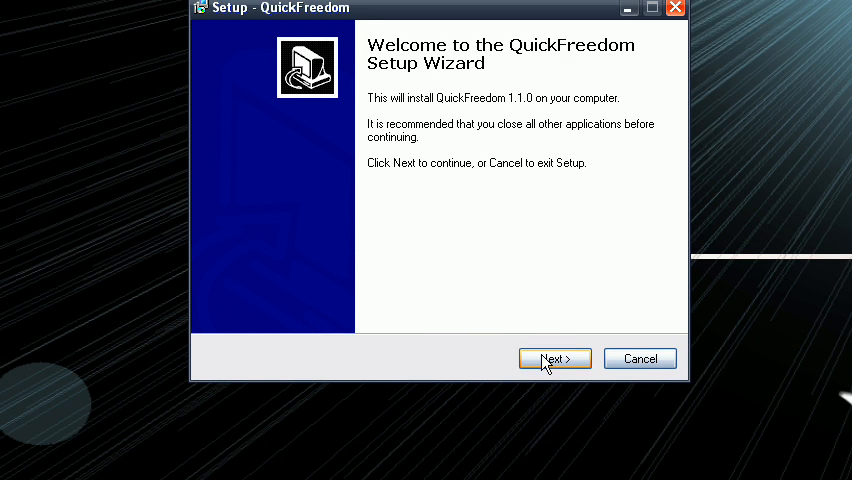
left_click(554, 358)
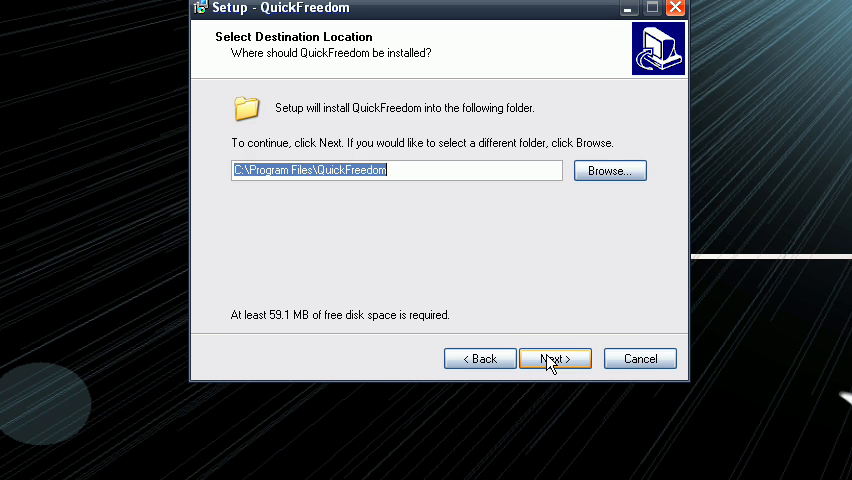
left_click(555, 358)
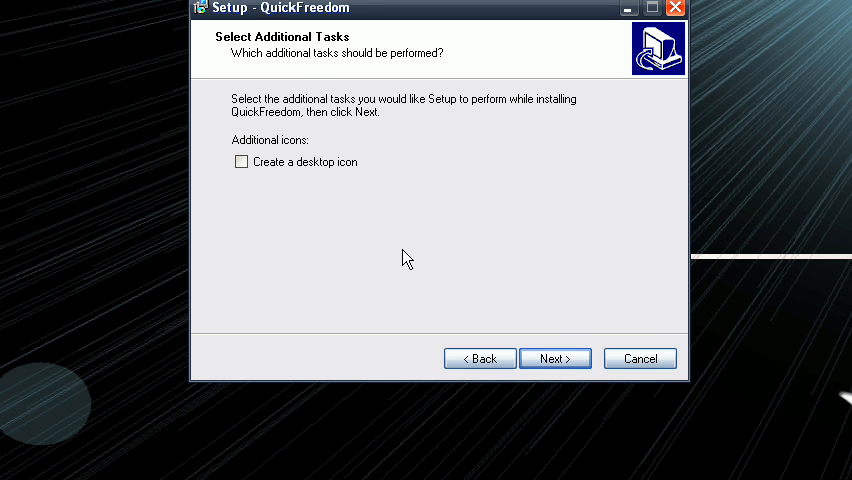
left_click(241, 161)
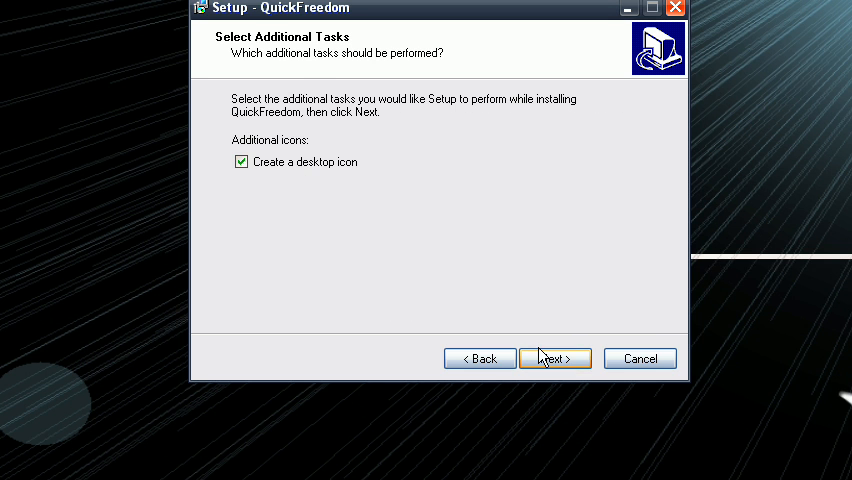
left_click(555, 358)
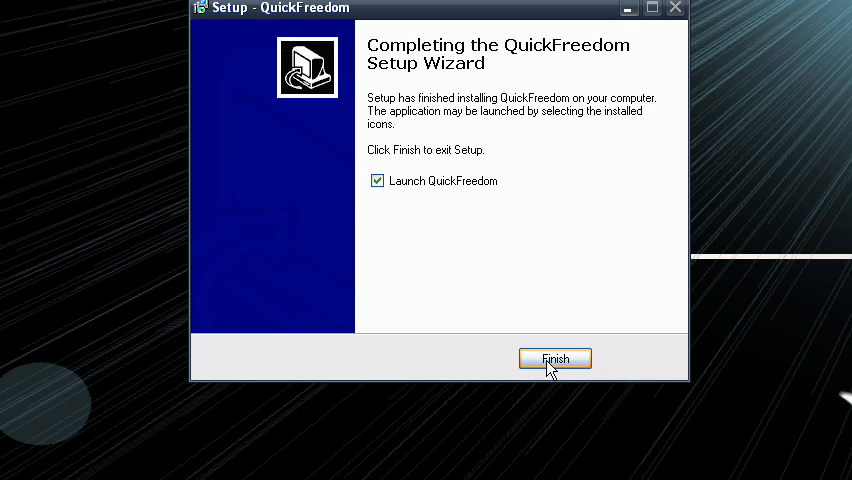
left_click(554, 359)
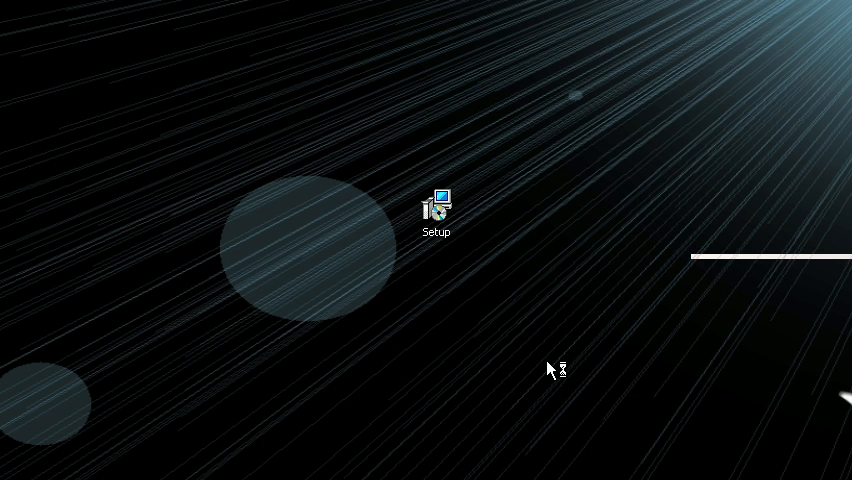
Step: Dismiss the Beta Tester notice and start the Jailbreak from QuickFreedom's welcome window
double_click(436, 205)
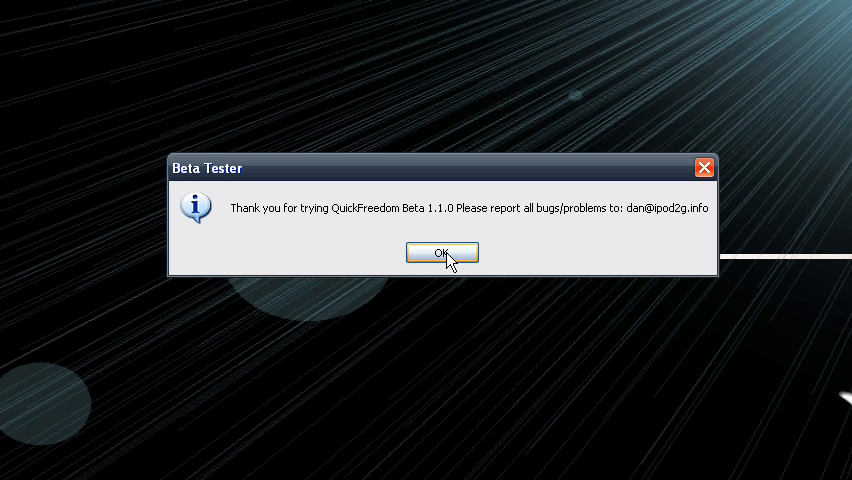
left_click(441, 252)
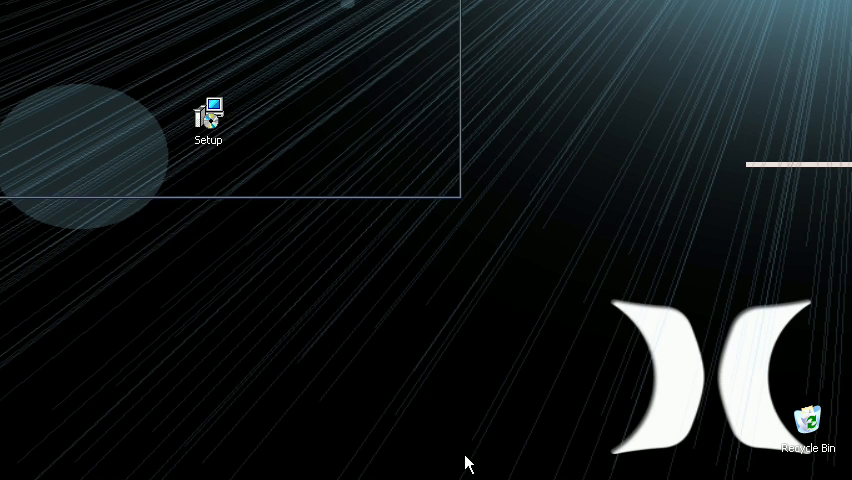
double_click(209, 107)
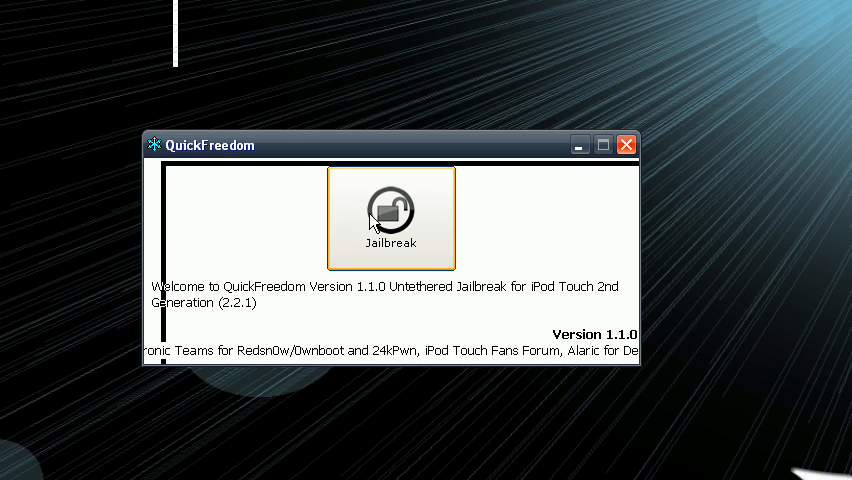
left_click(626, 145)
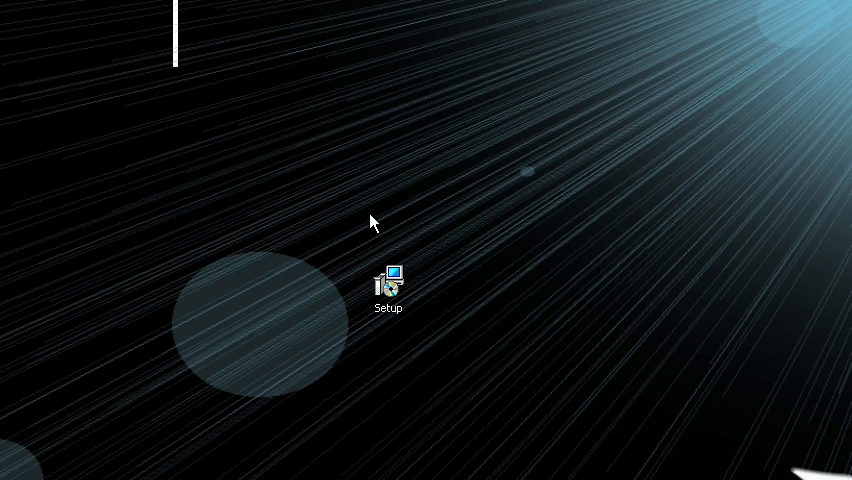
double_click(388, 280)
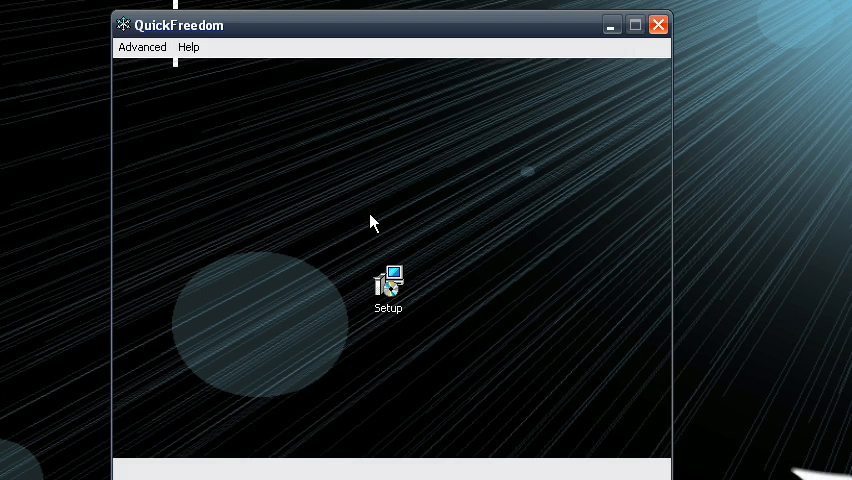
Step: Review Step 1 Requirements: LibUSB installed, original 2.2.1 firmware not found
double_click(388, 285)
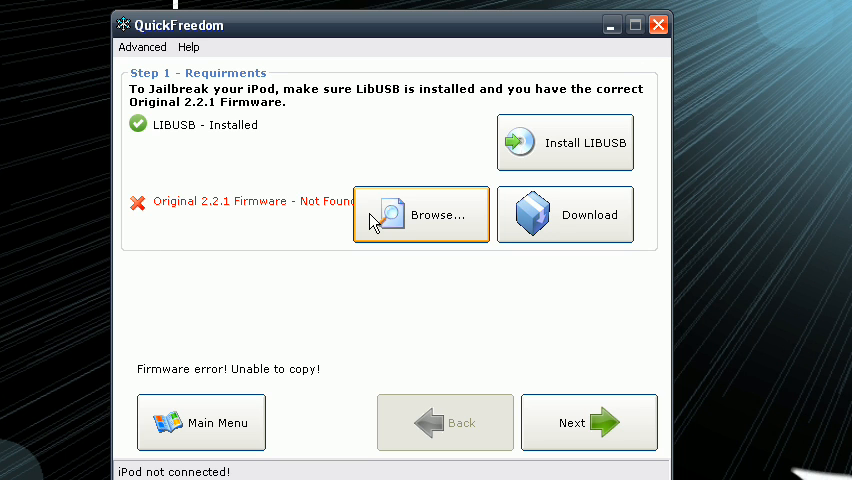
mouse_move(389, 243)
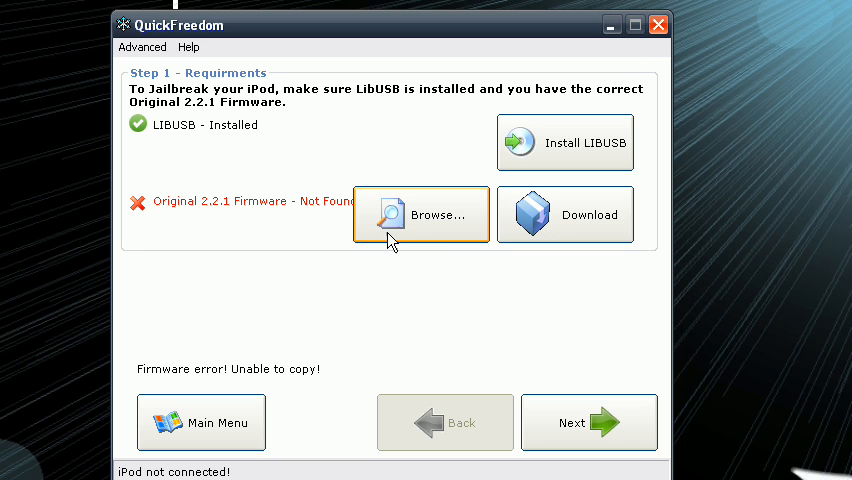
mouse_move(457, 239)
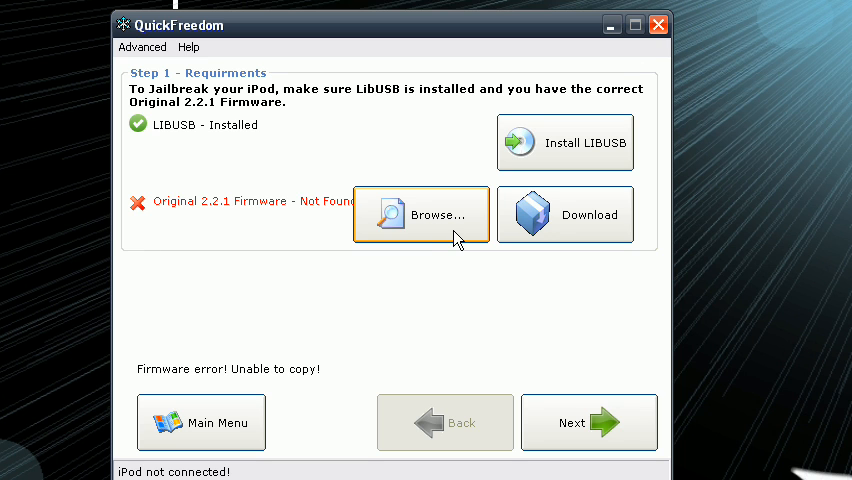
mouse_move(355, 222)
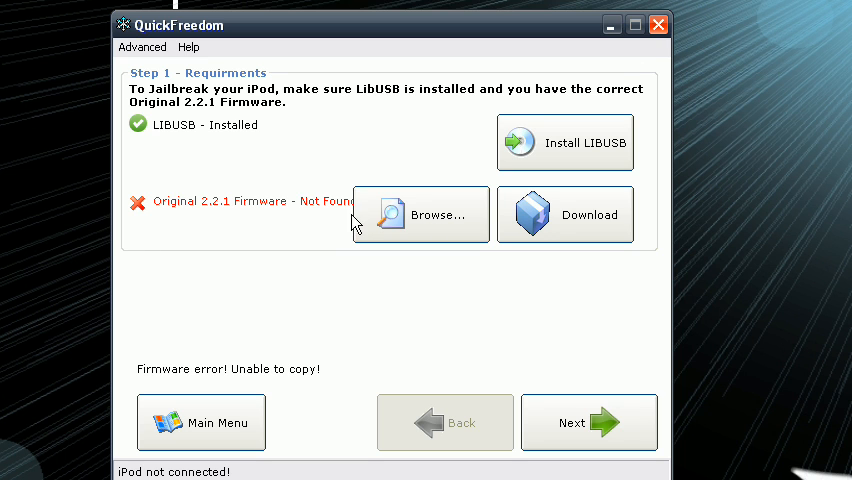
mouse_move(547, 236)
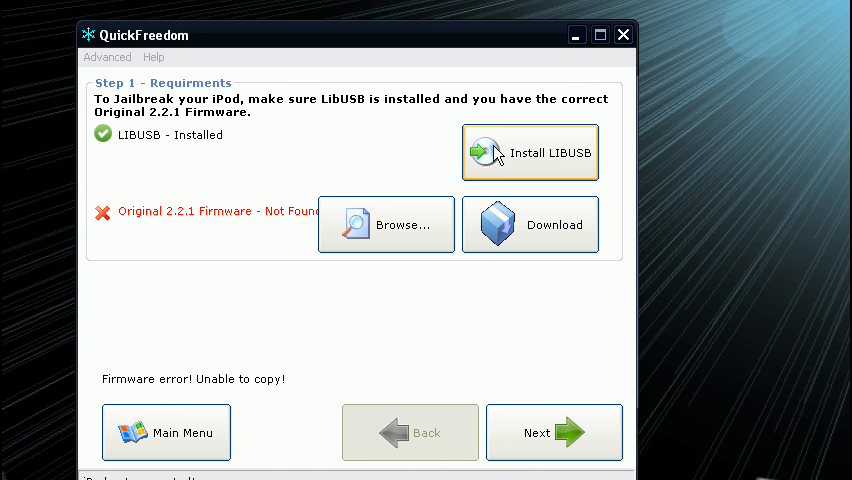
mouse_move(406, 234)
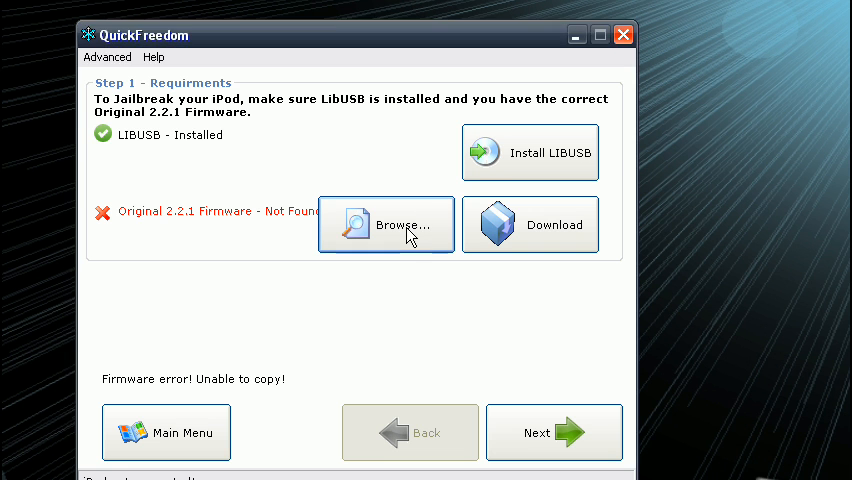
Step: Load the iPod2,1_2.2.1_5H11a_Restore firmware file and advance to Step 2, Create Custom Firmware
left_click(386, 224)
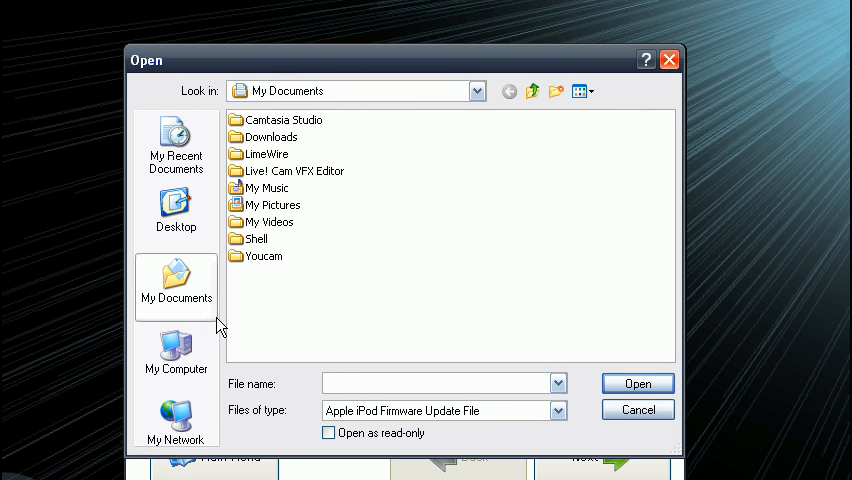
left_click(175, 352)
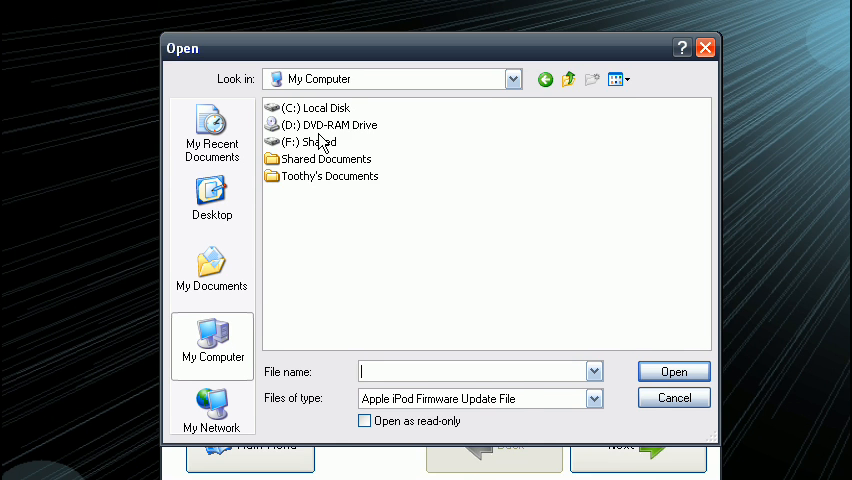
double_click(318, 141)
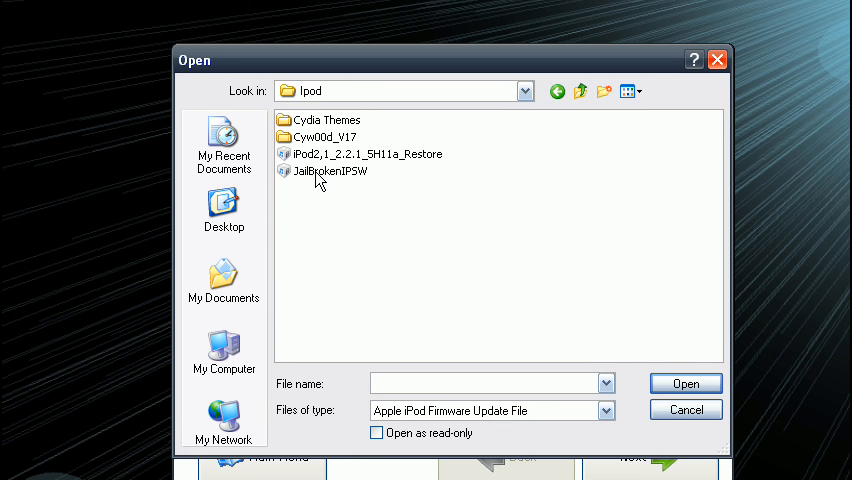
left_click(366, 153)
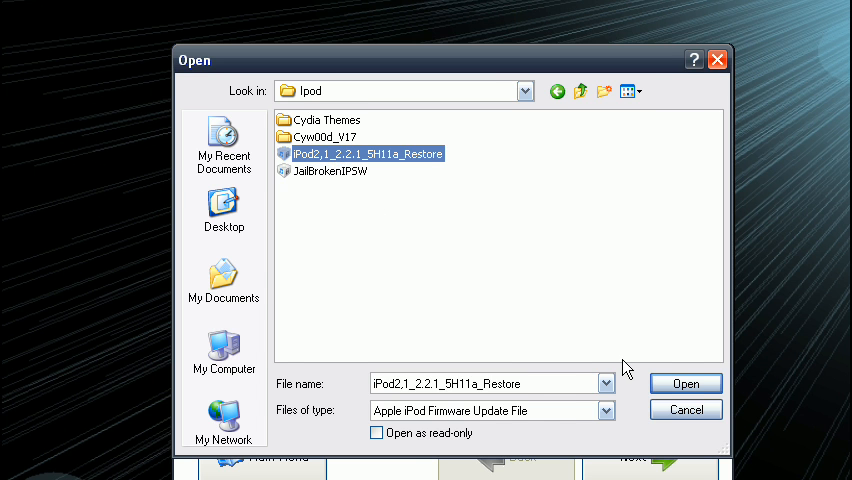
left_click(685, 383)
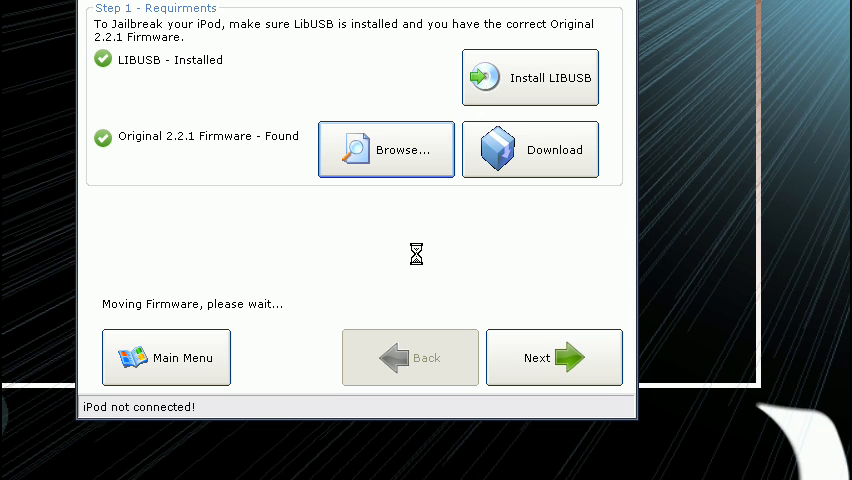
left_click(553, 357)
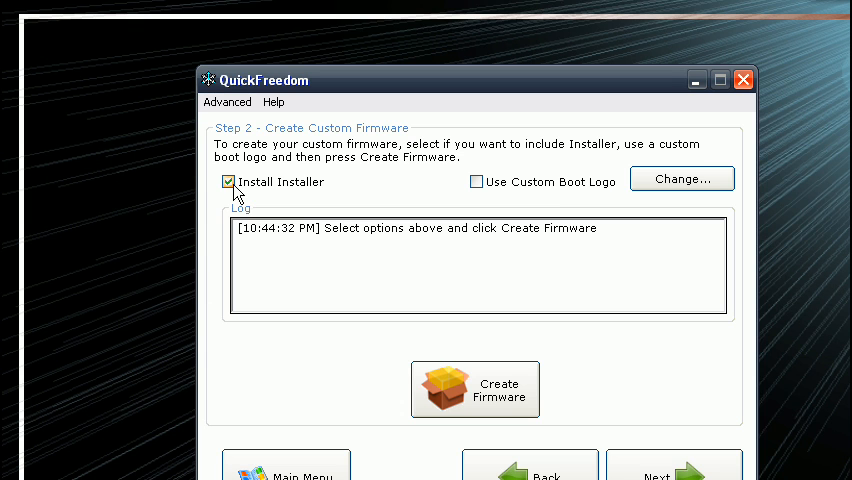
Step: Uncheck Install Installer and enable a custom boot logo, picking a blue Apple splash image
left_click(229, 181)
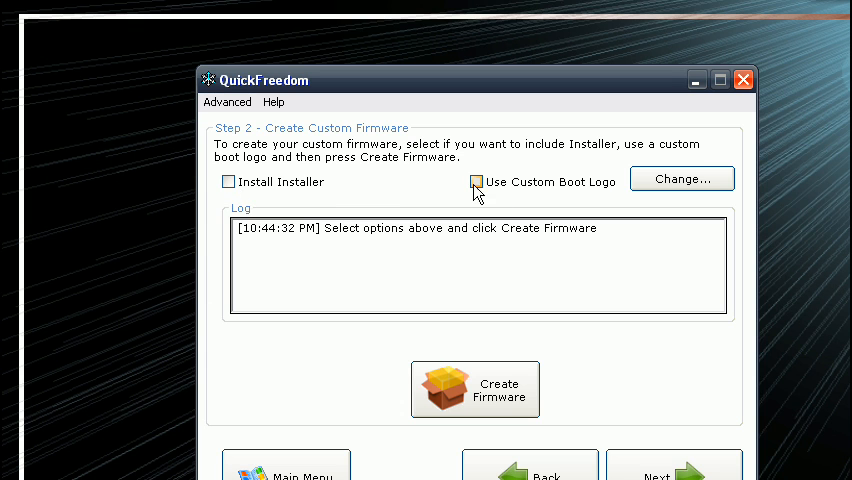
left_click(681, 178)
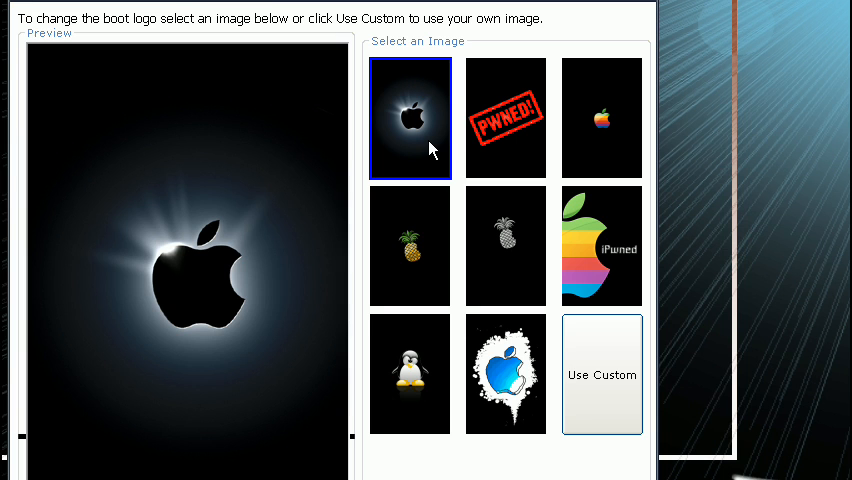
left_click(409, 245)
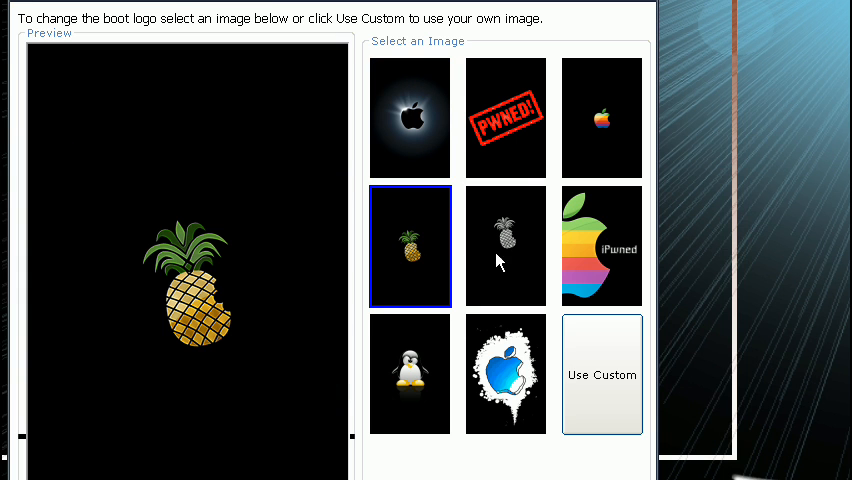
left_click(601, 118)
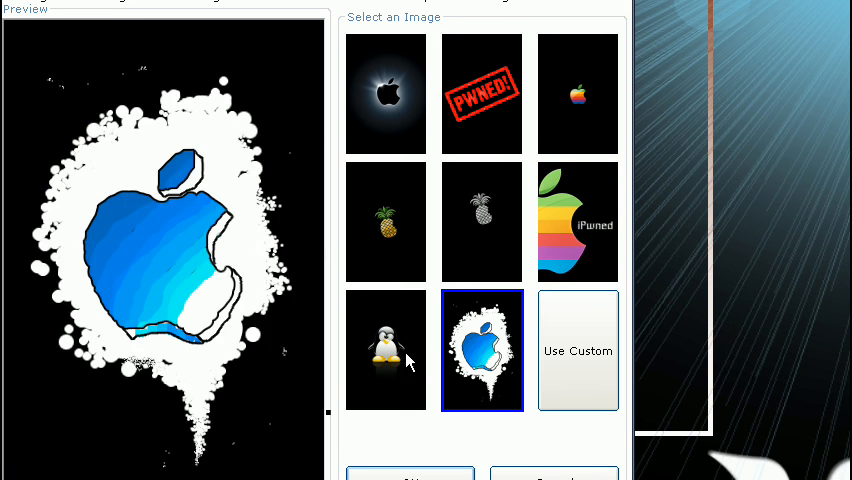
left_click(385, 94)
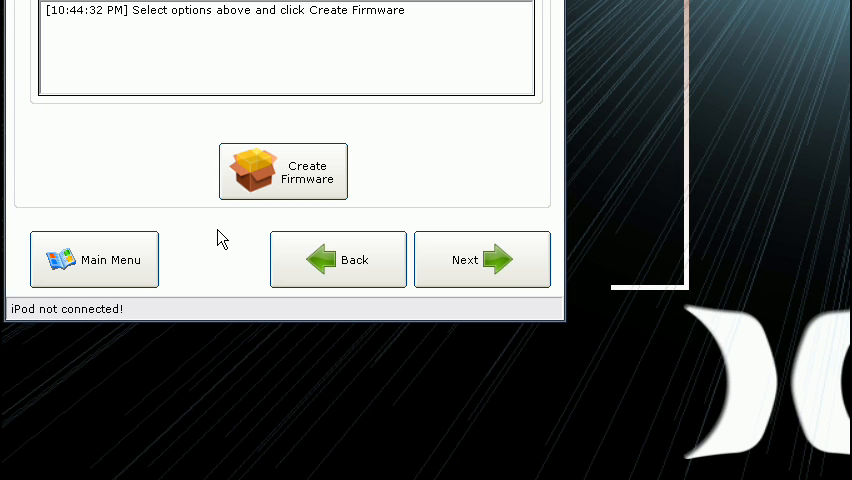
mouse_move(283, 170)
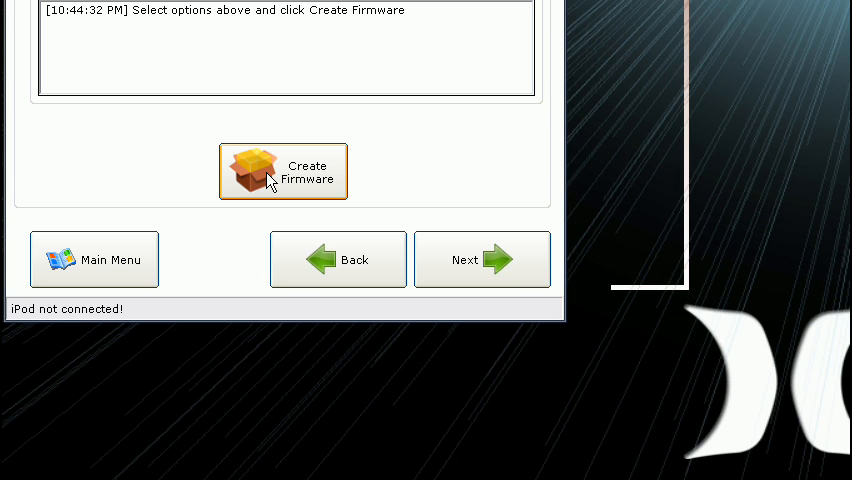
Step: Create Custom Firmware.ipsw on the desktop, dismiss the success message, and restore QuickFreedom's window
left_click(283, 171)
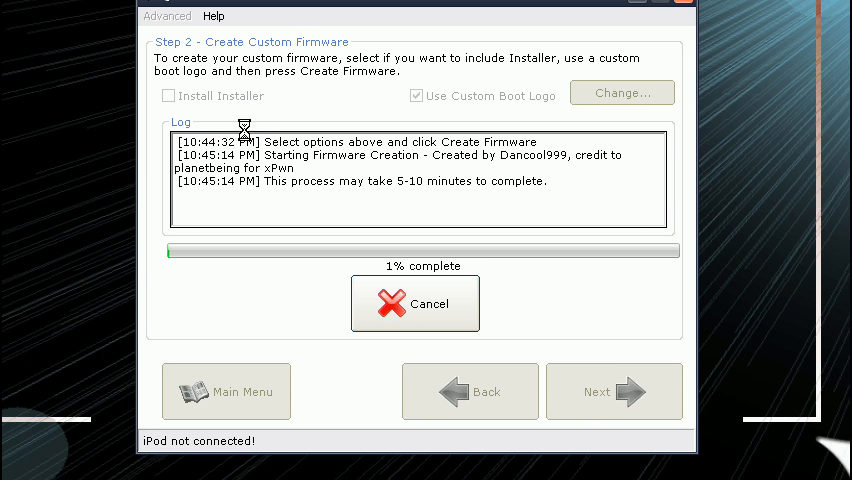
mouse_move(262, 122)
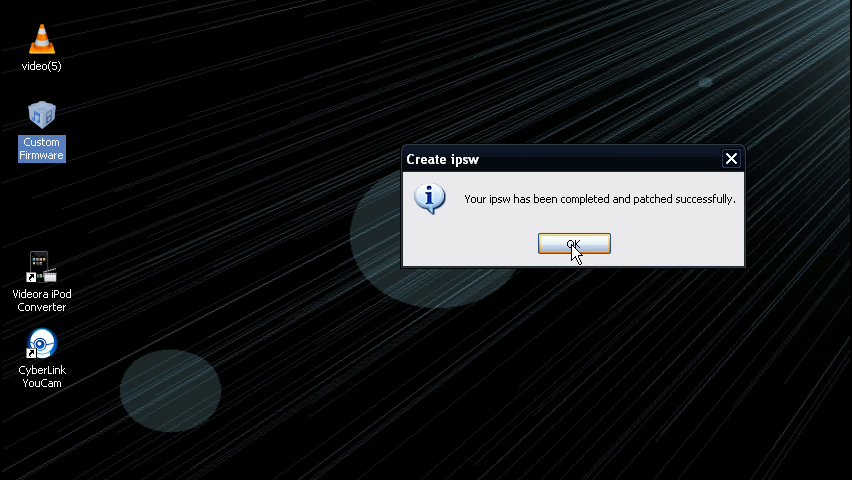
left_click(574, 244)
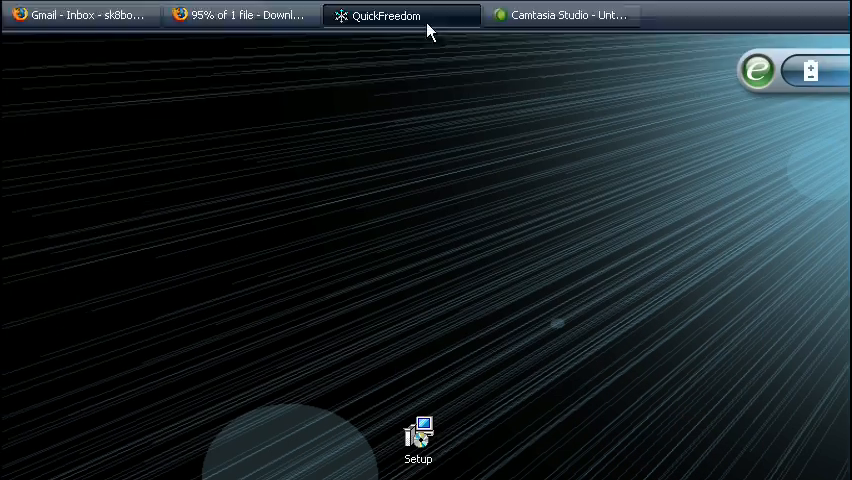
left_click(400, 15)
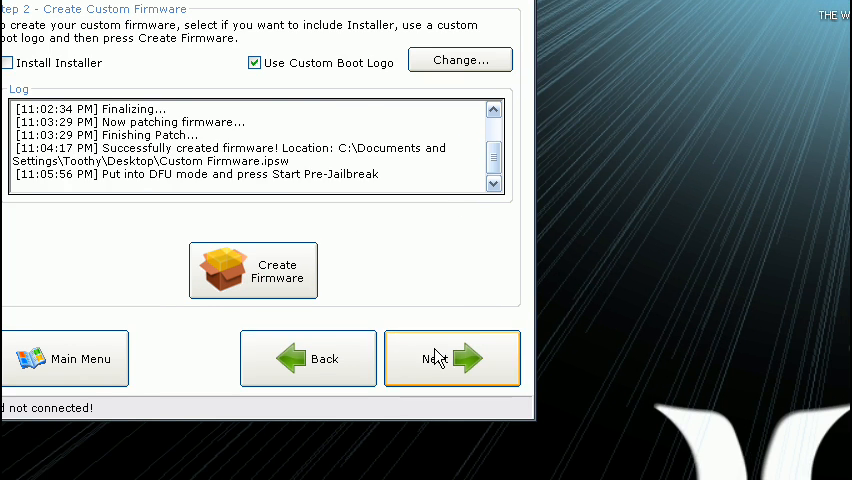
Step: Run Pre-Jailbreak, acknowledge the connect-in-DFU-mode message, and advance to Step 4, Restore Custom Firmware
left_click(452, 358)
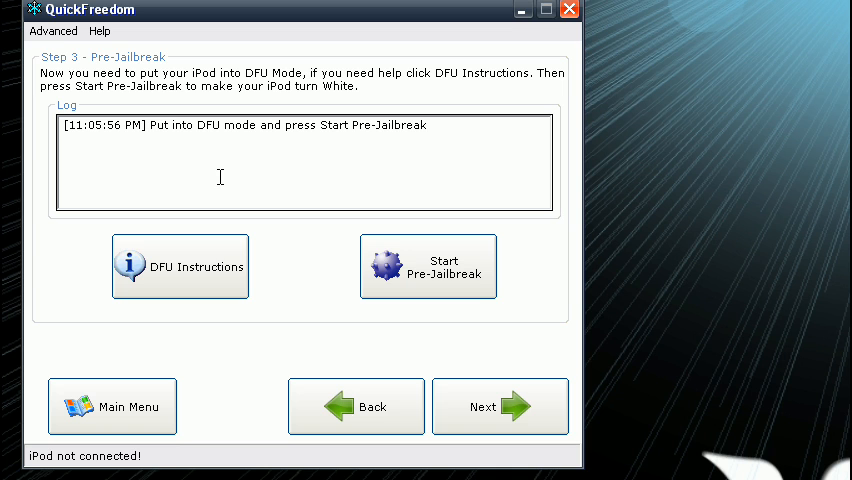
mouse_move(276, 284)
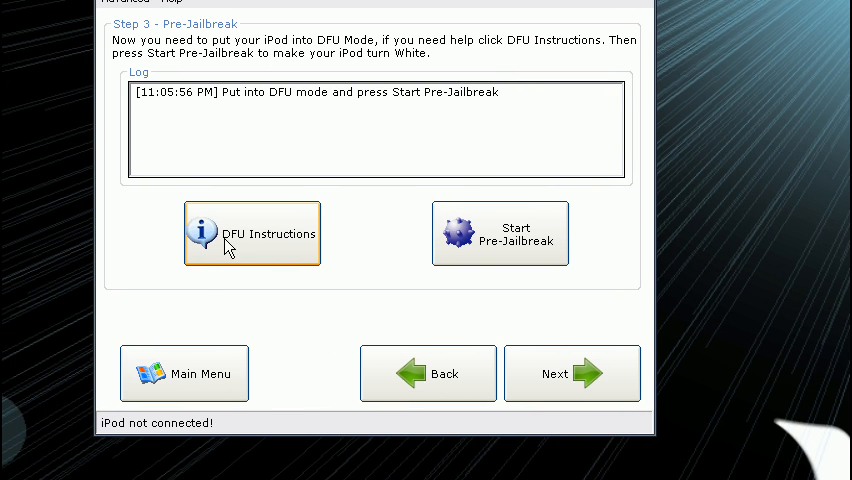
mouse_move(500, 233)
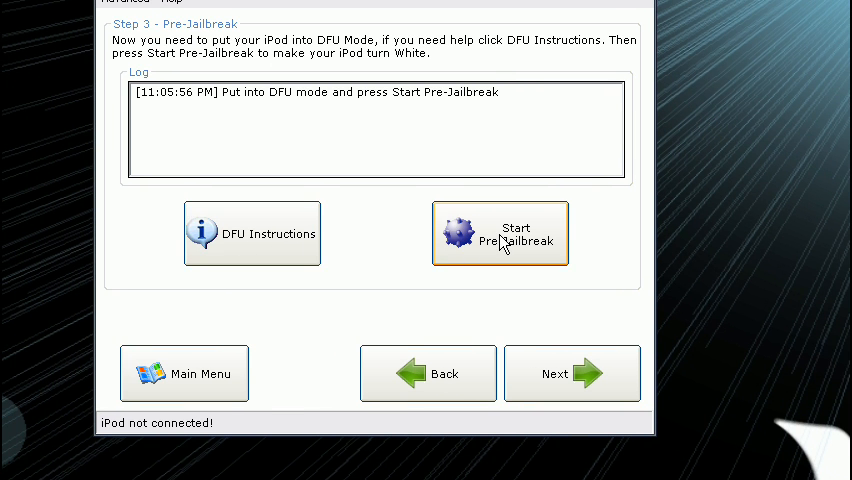
left_click(500, 233)
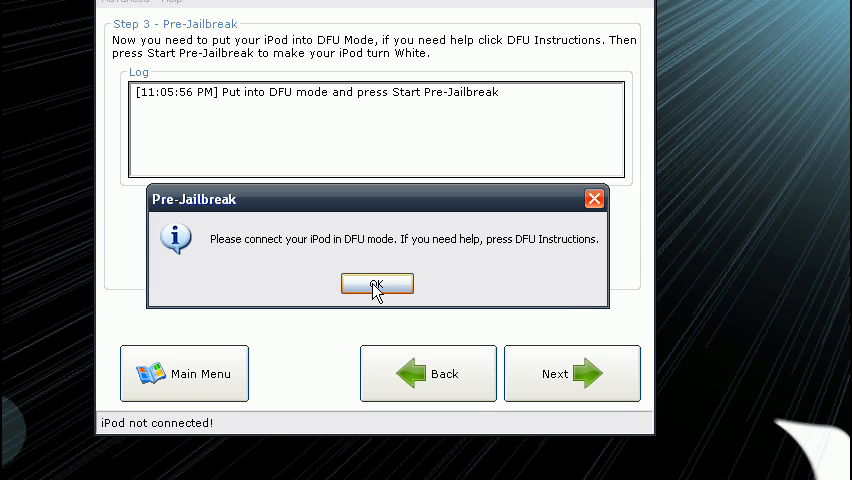
left_click(377, 284)
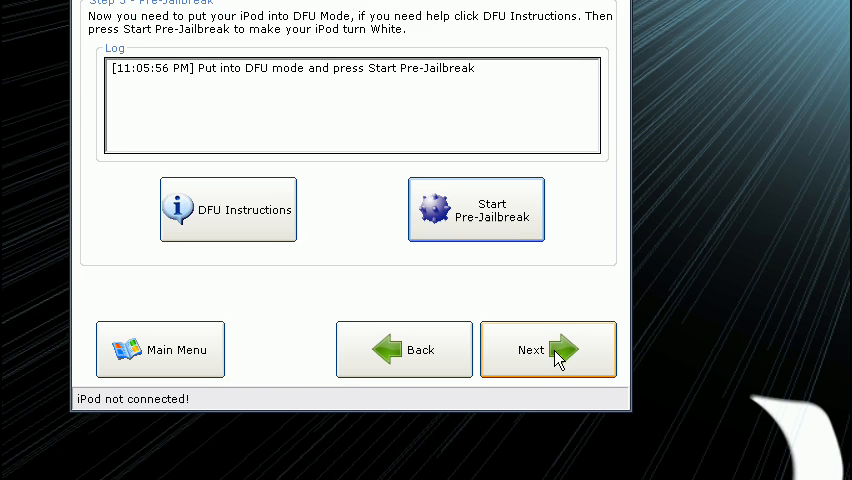
left_click(548, 349)
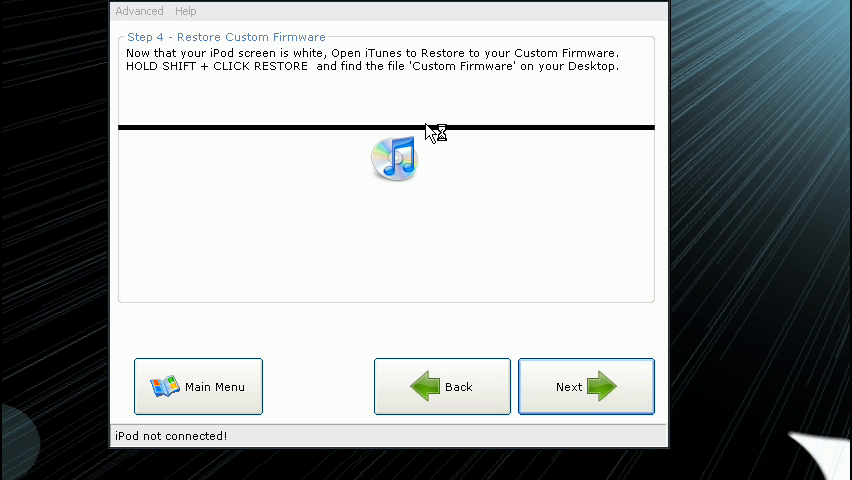
mouse_move(427, 132)
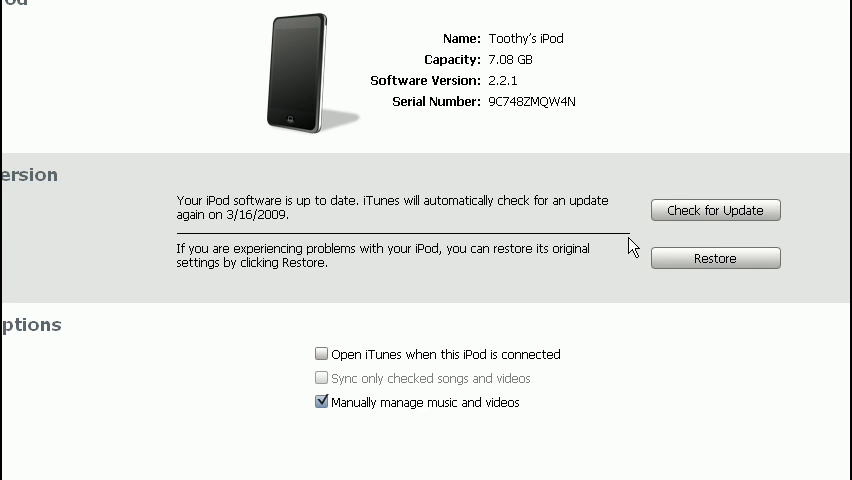
Step: Locate Custom Firmware on the Desktop in iTunes' restore dialog, then cancel the dialog
scroll("down", 3)
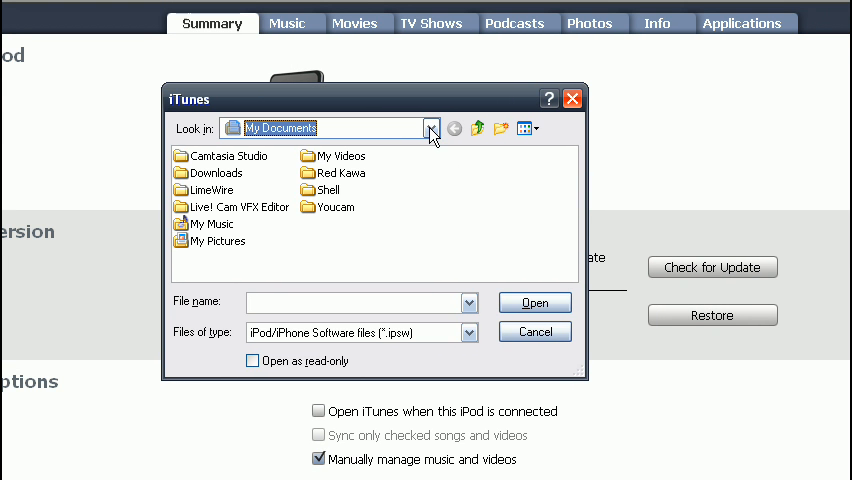
left_click(430, 128)
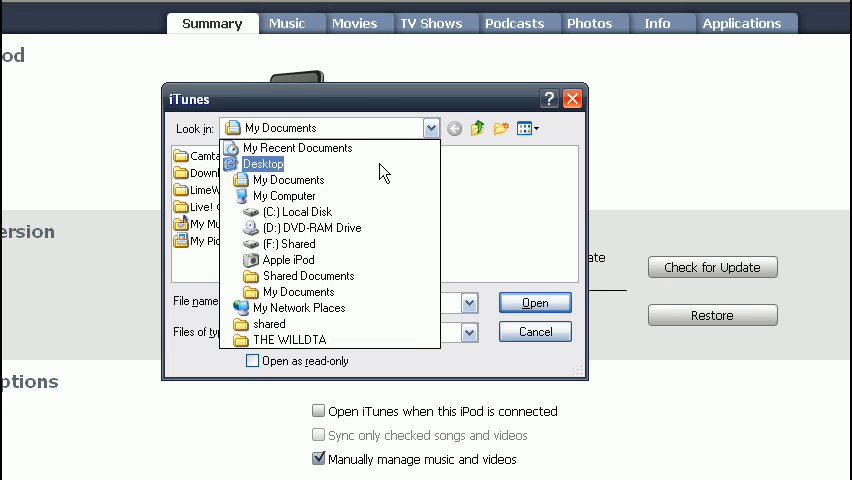
left_click(264, 163)
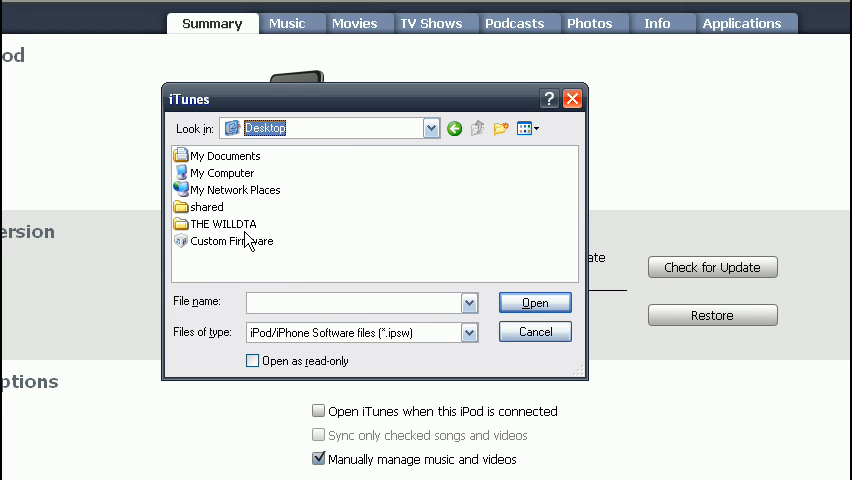
left_click(230, 241)
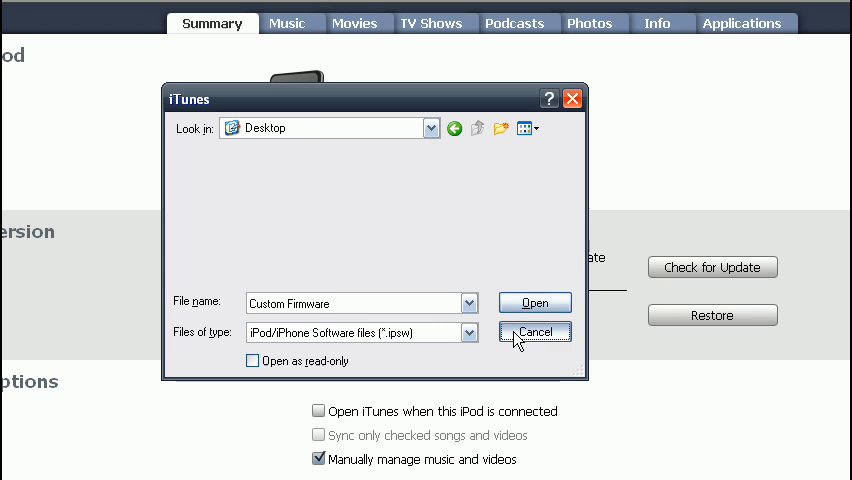
left_click(534, 331)
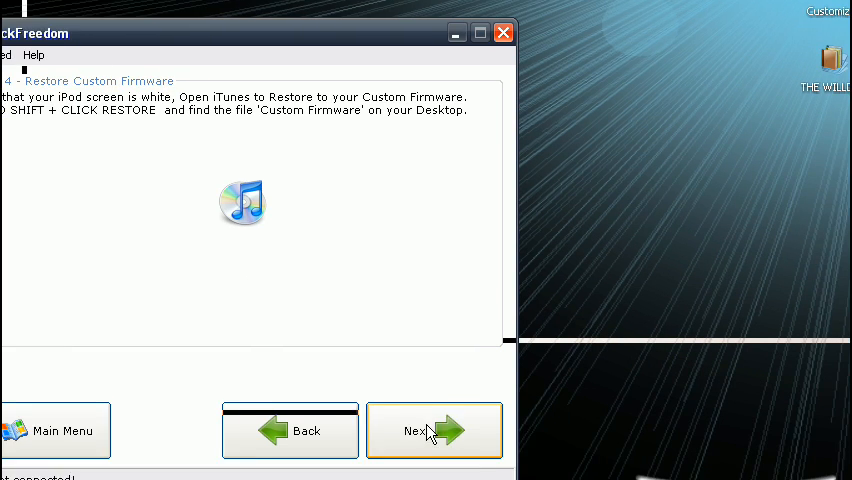
Step: Advance from Step 4 to Step 5, Finished, reporting the iPod jailbroken
left_click(434, 430)
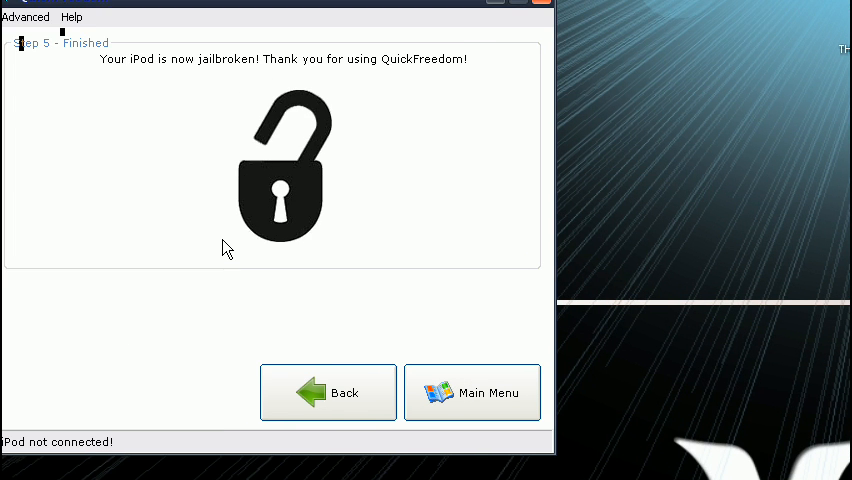
mouse_move(300, 197)
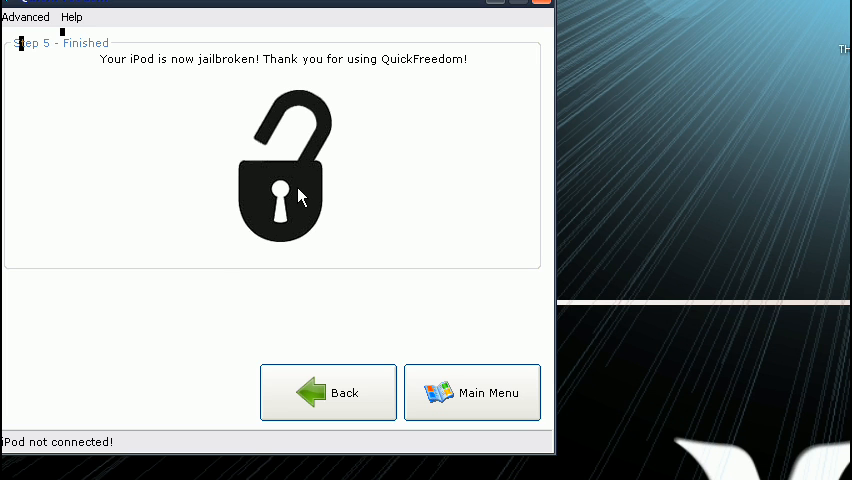
mouse_move(228, 178)
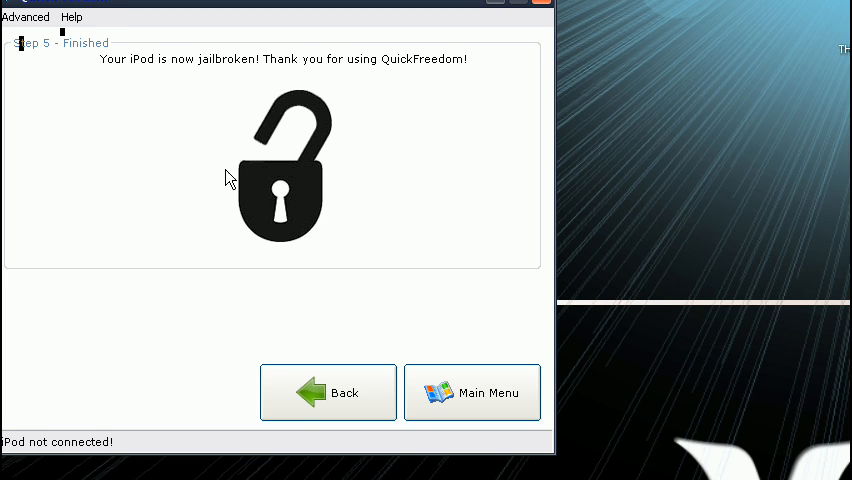